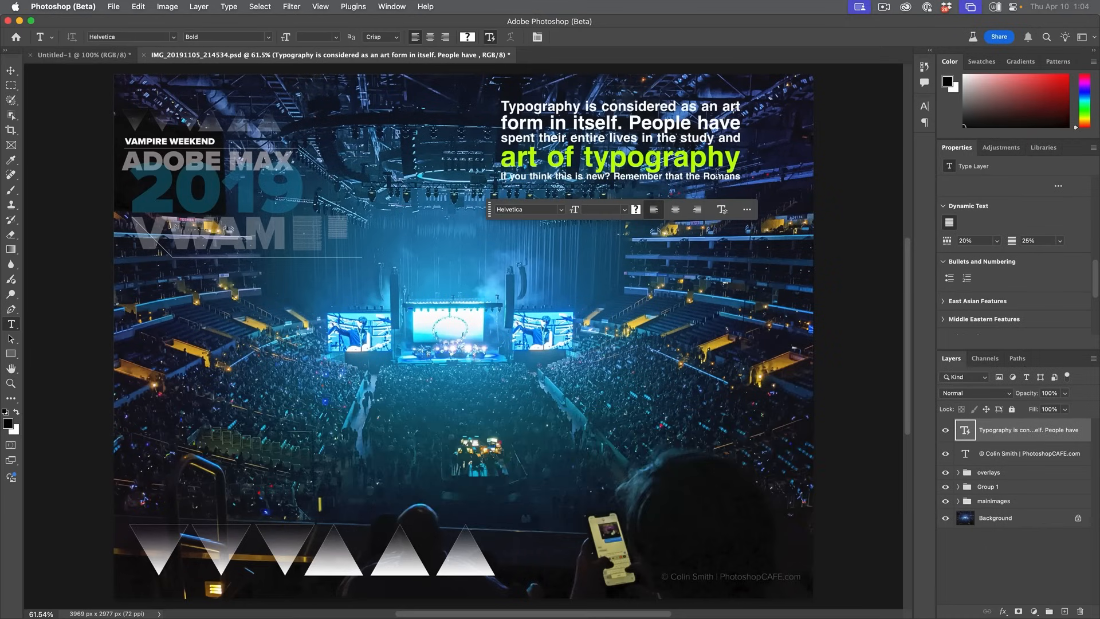
Delete the typography paragraph layer, leaving the copyright credit layer selected.
click(619, 140)
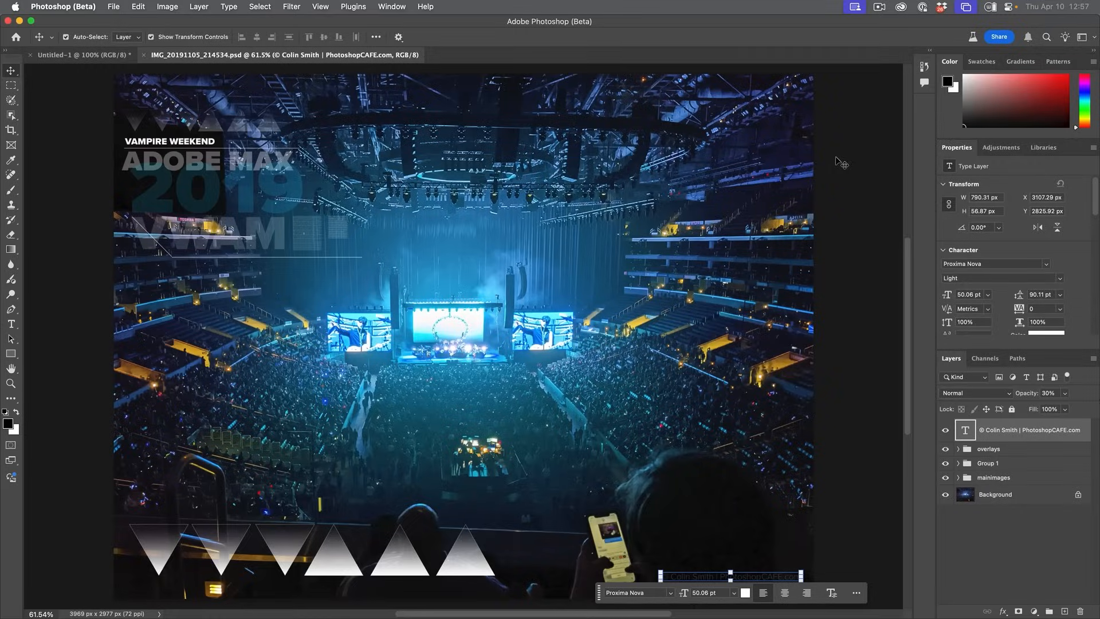
mouse_move(837, 190)
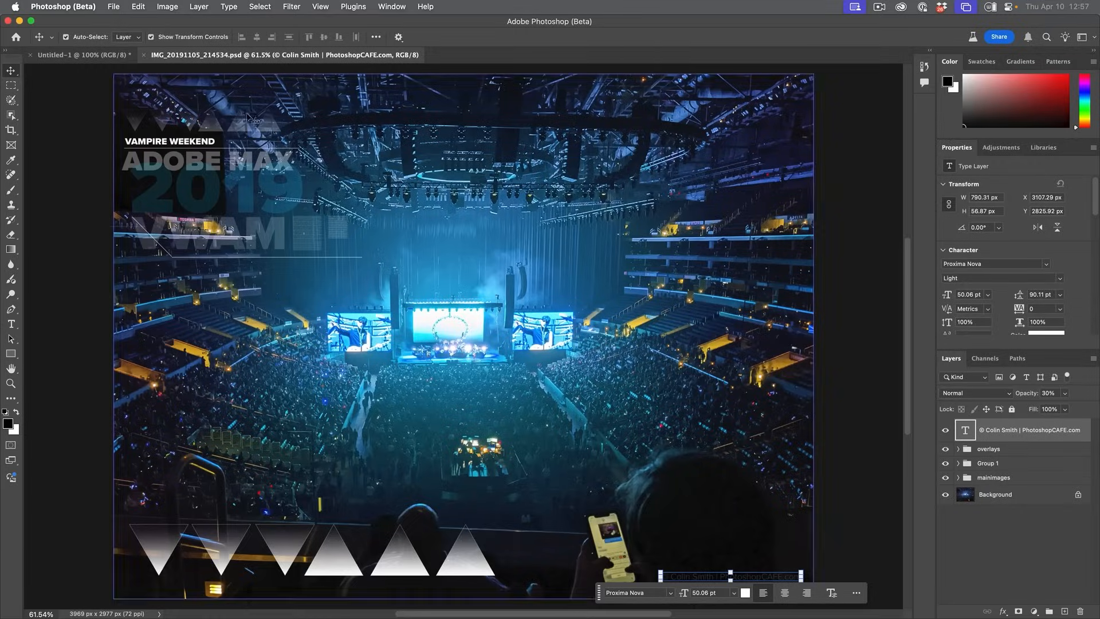
mouse_move(79, 176)
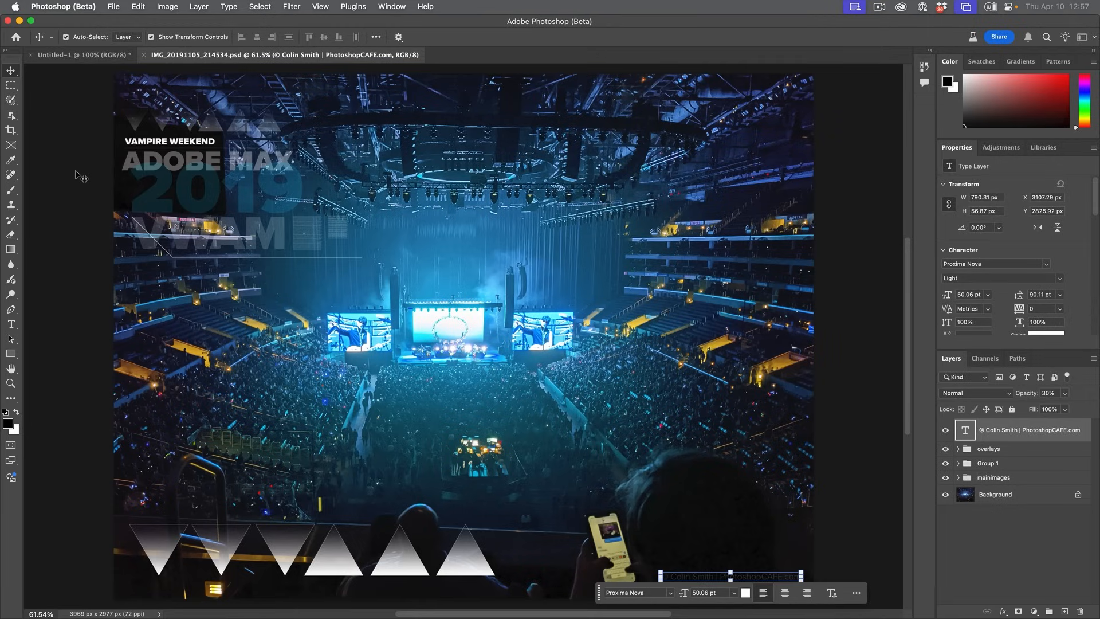
mouse_move(98, 31)
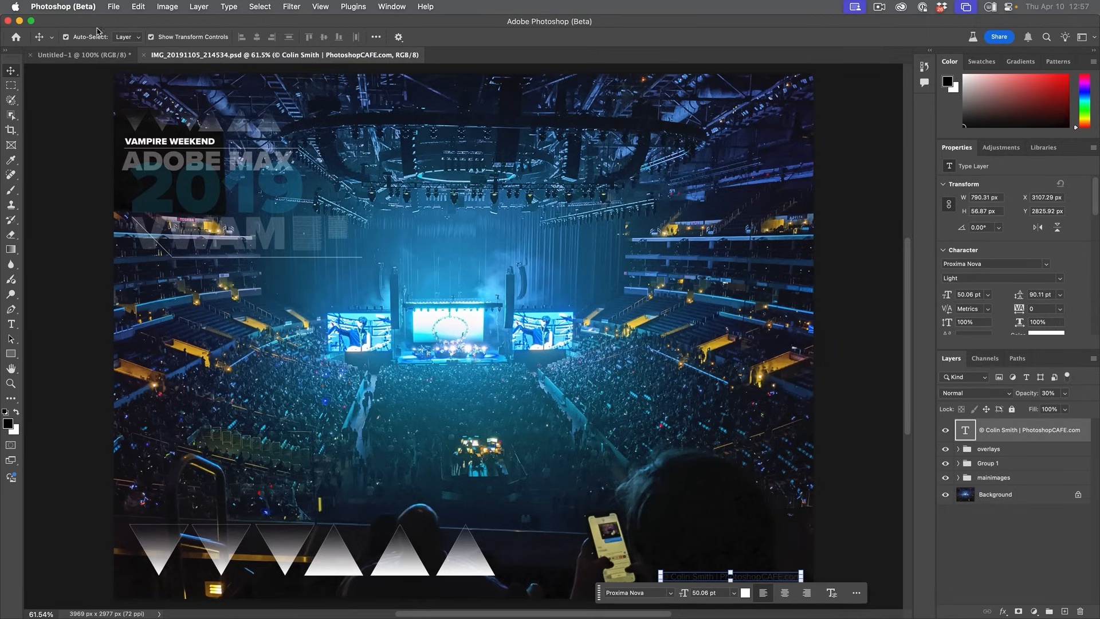
Open Creative Cloud, view Photoshop (Beta) under Beta apps, then minimize the window.
click(901, 8)
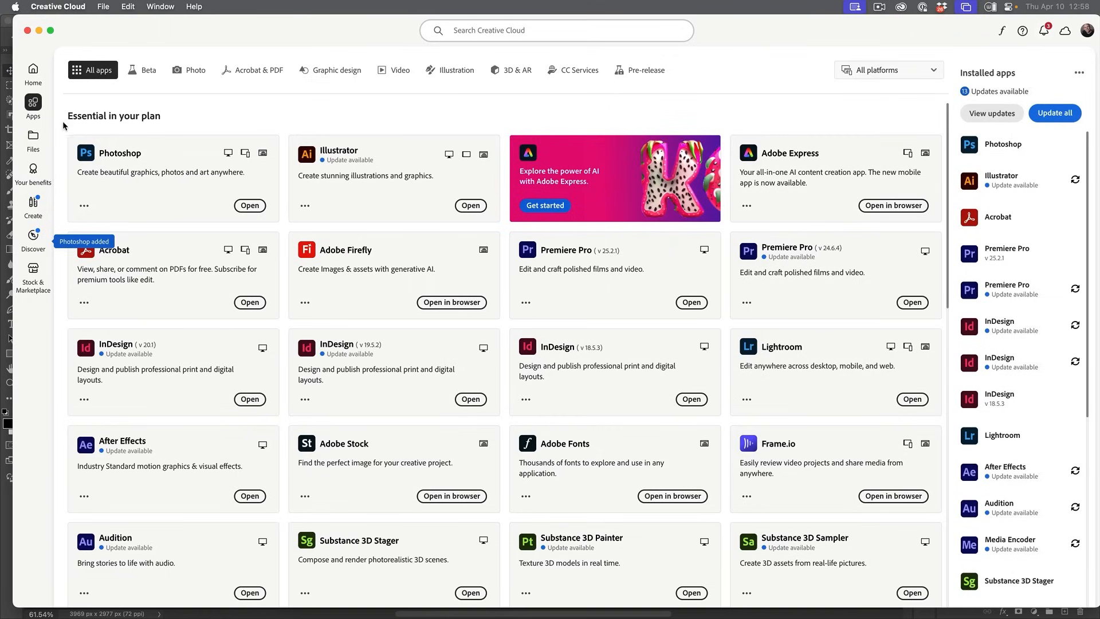
click(147, 69)
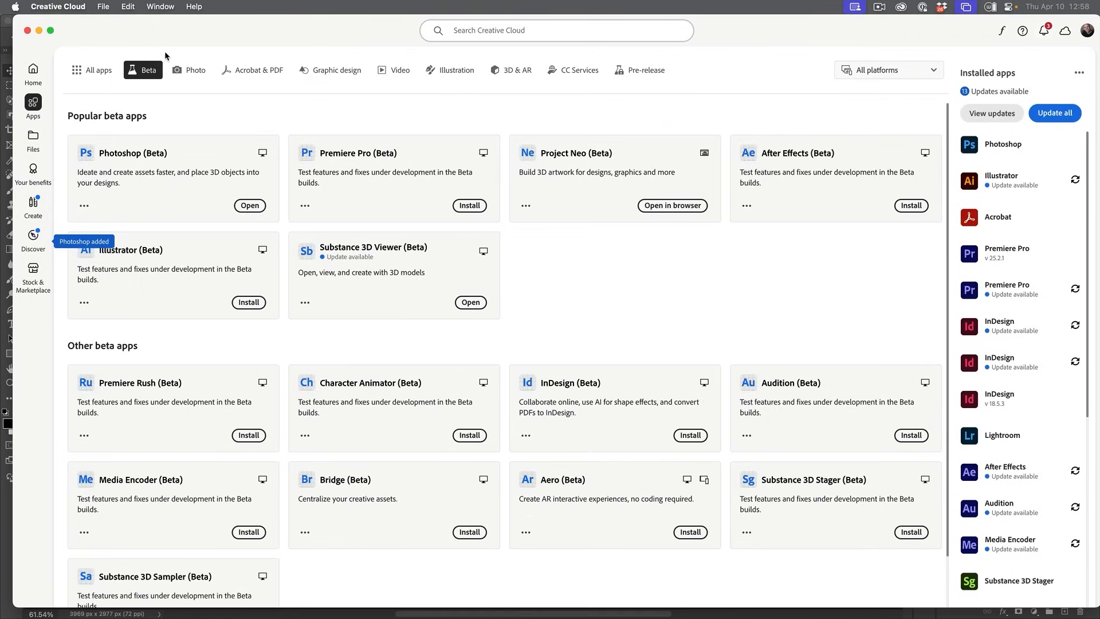
mouse_move(249, 205)
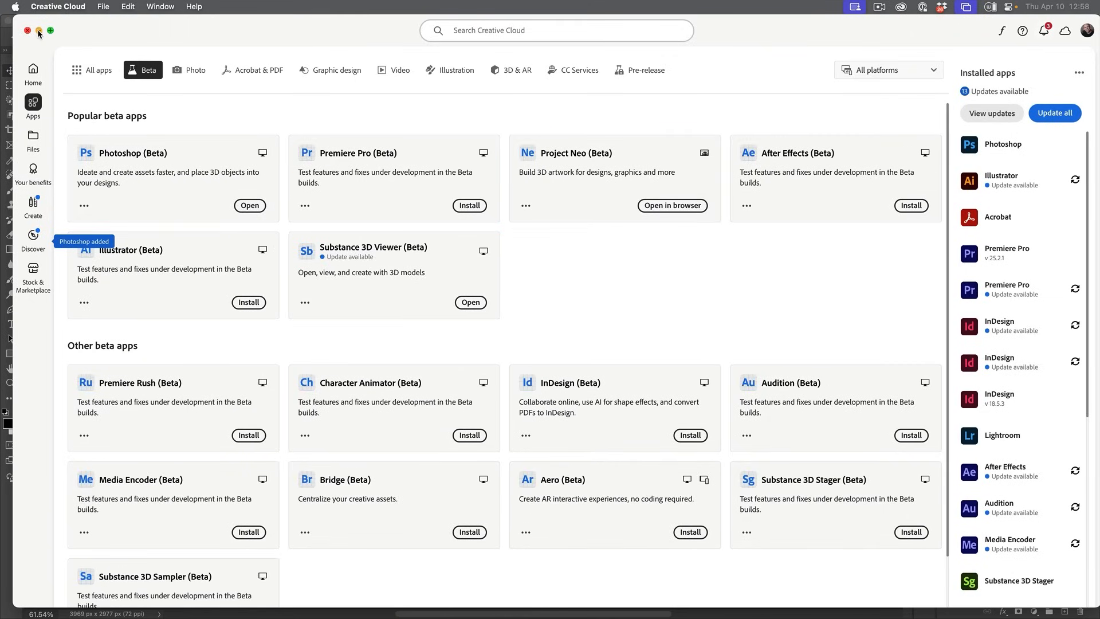
click(250, 205)
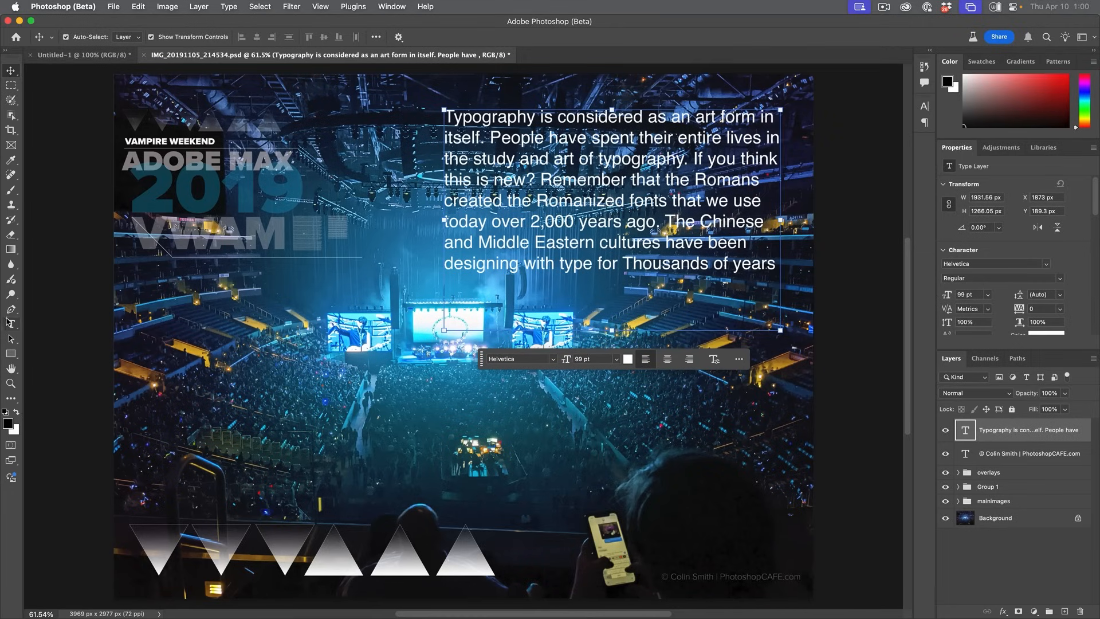
Apply Dynamic Text to the selected typography paragraph text box.
click(11, 323)
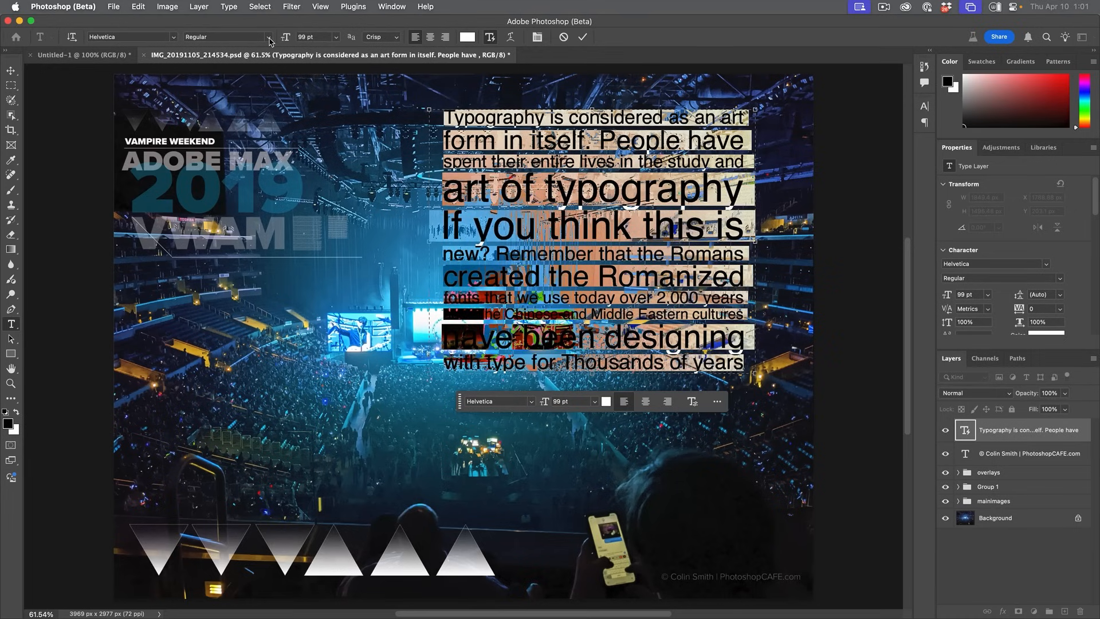
Change the paragraph's Helvetica font style to Bold.
click(224, 36)
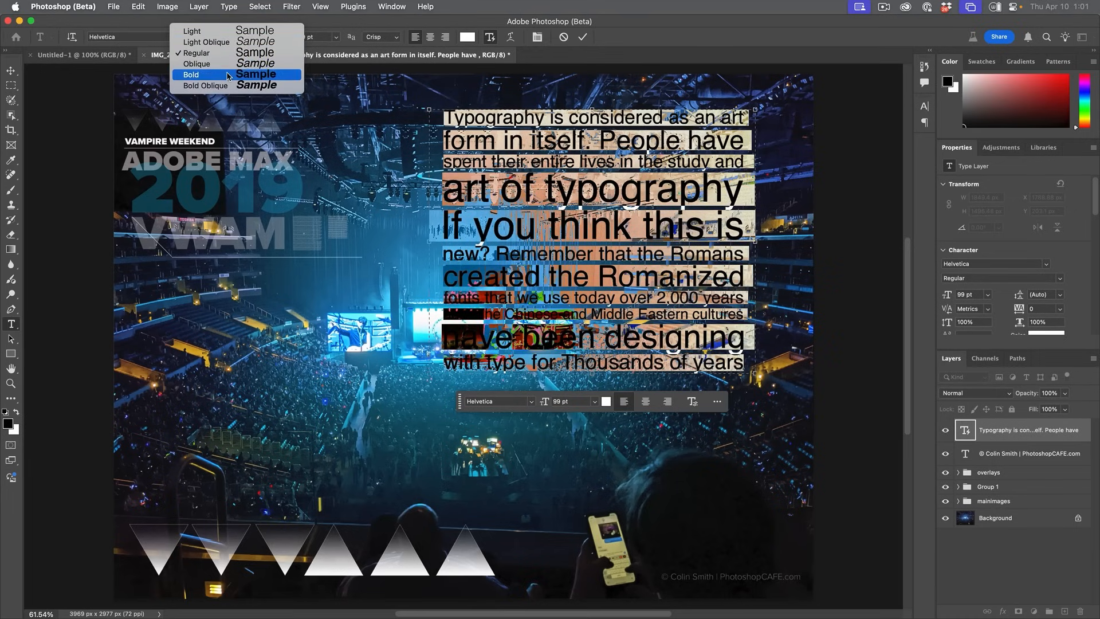
click(191, 75)
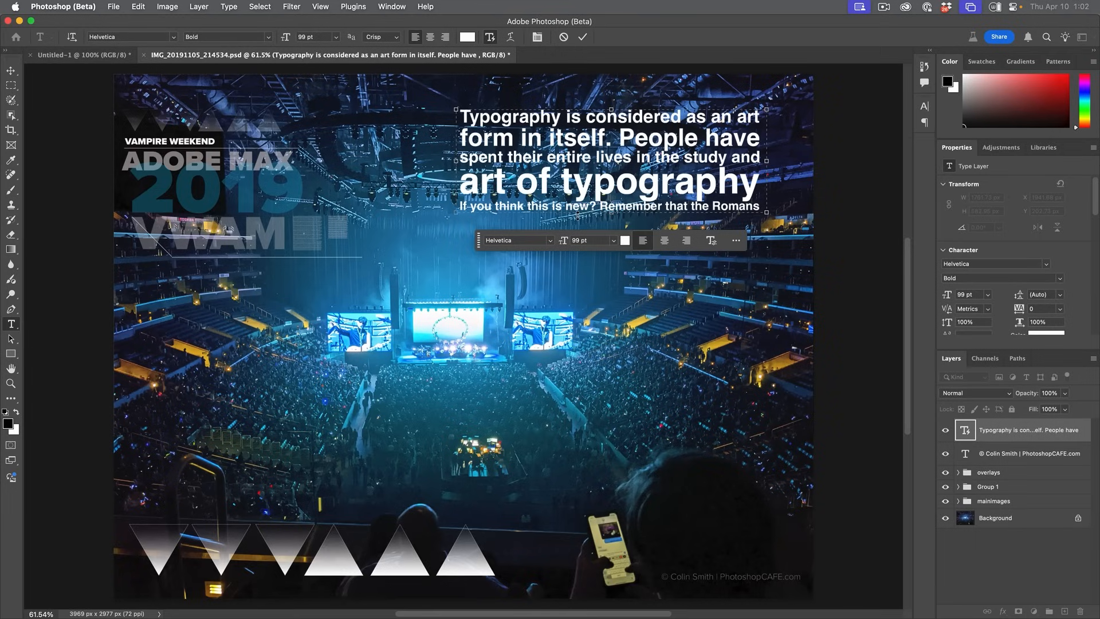
Color the 'art of typography' words lime green #baff00.
double_click(683, 181)
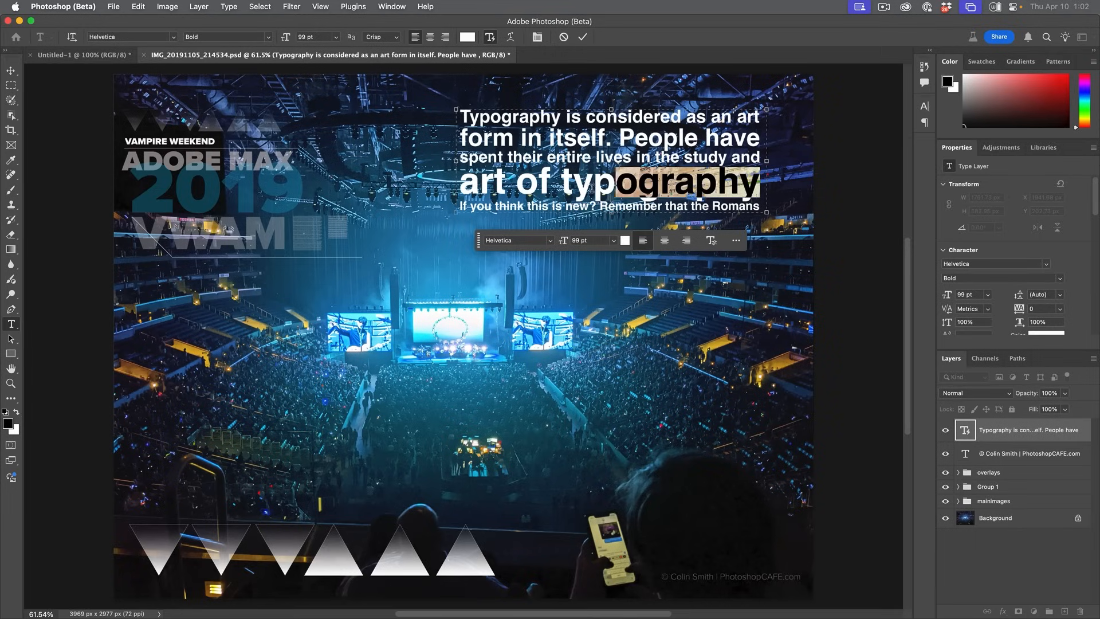
click(468, 37)
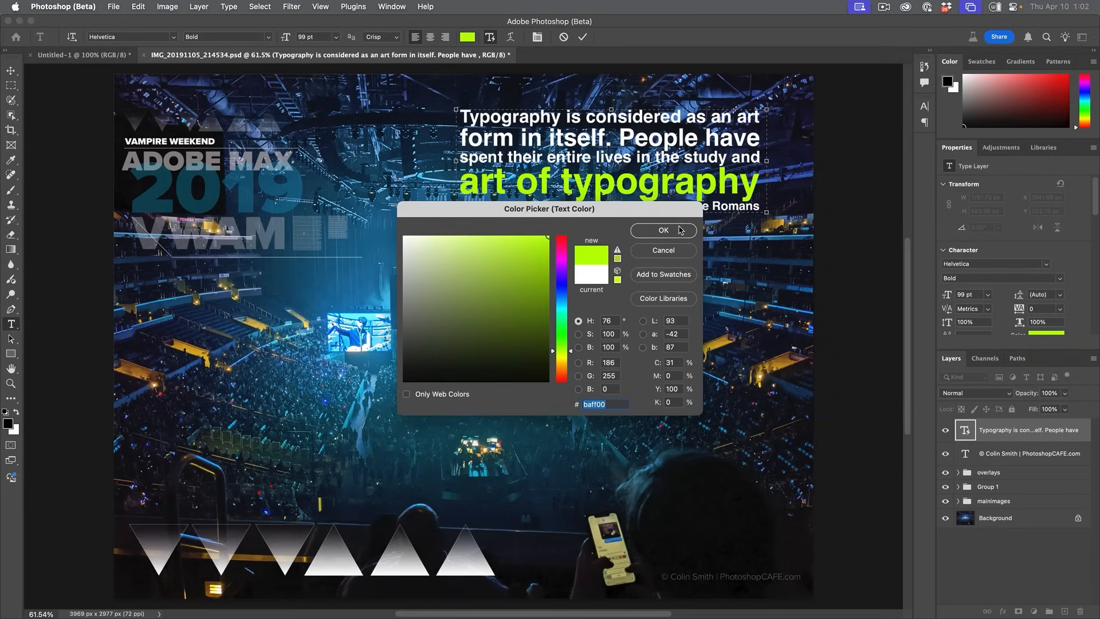
click(662, 230)
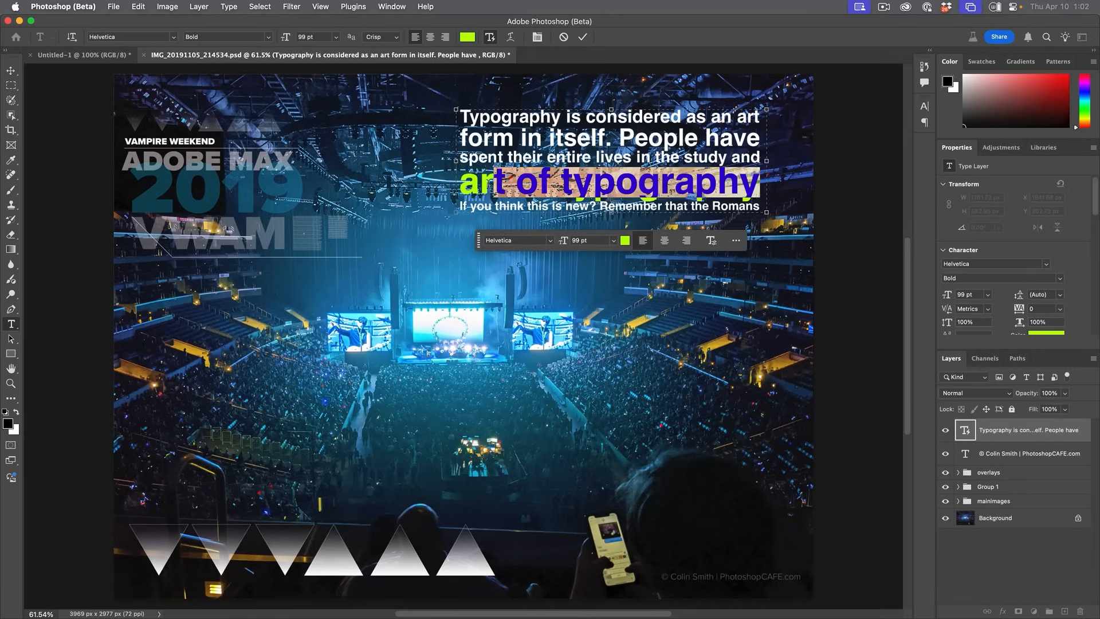
Choose 11 pt from the font size menu for 'art of typography'.
click(330, 36)
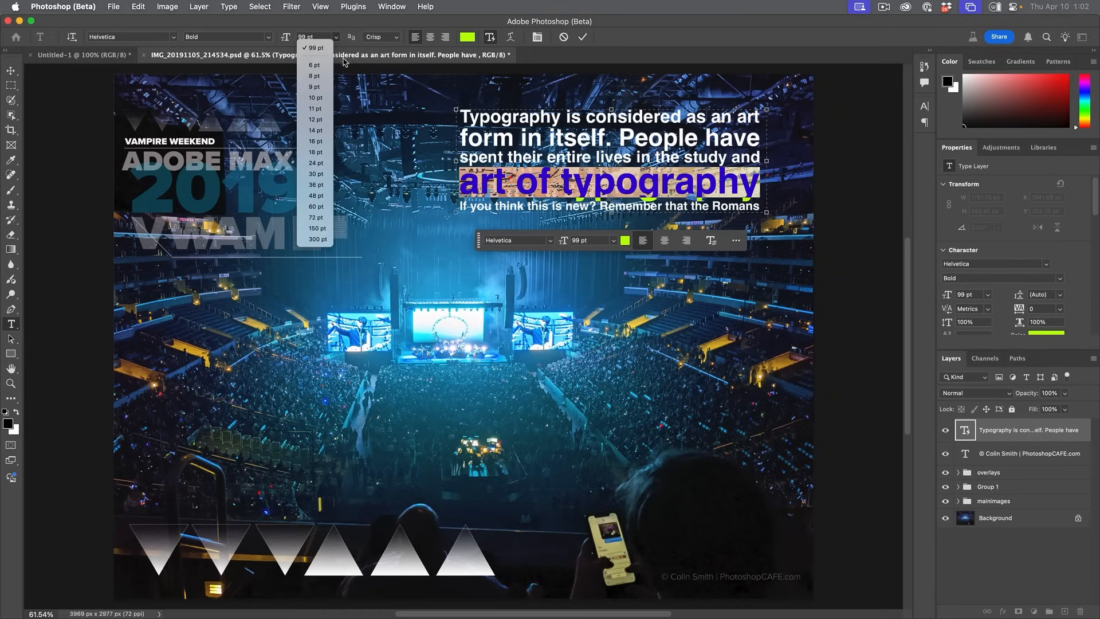
click(315, 108)
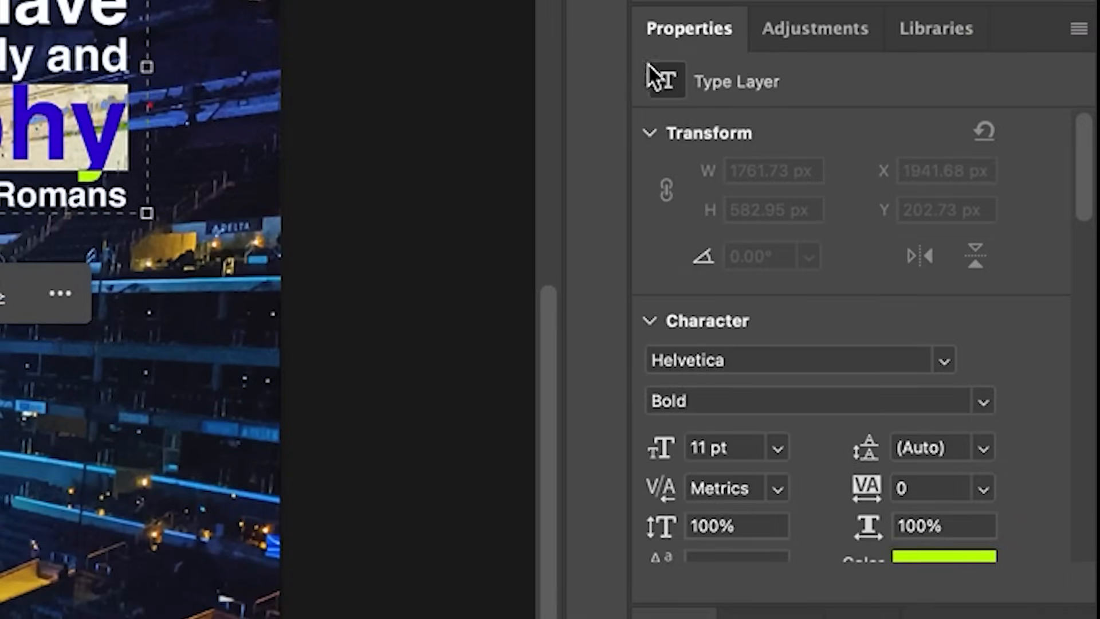
mouse_move(1057, 194)
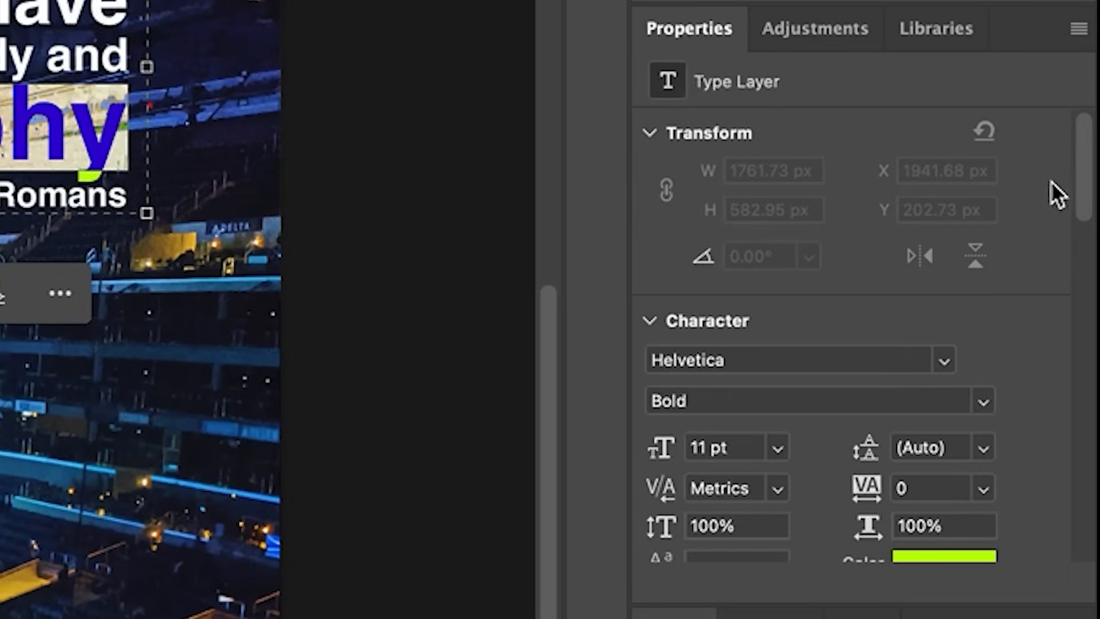
Scroll the Properties panel down to reveal the Dynamic Text section.
scroll(down, 3)
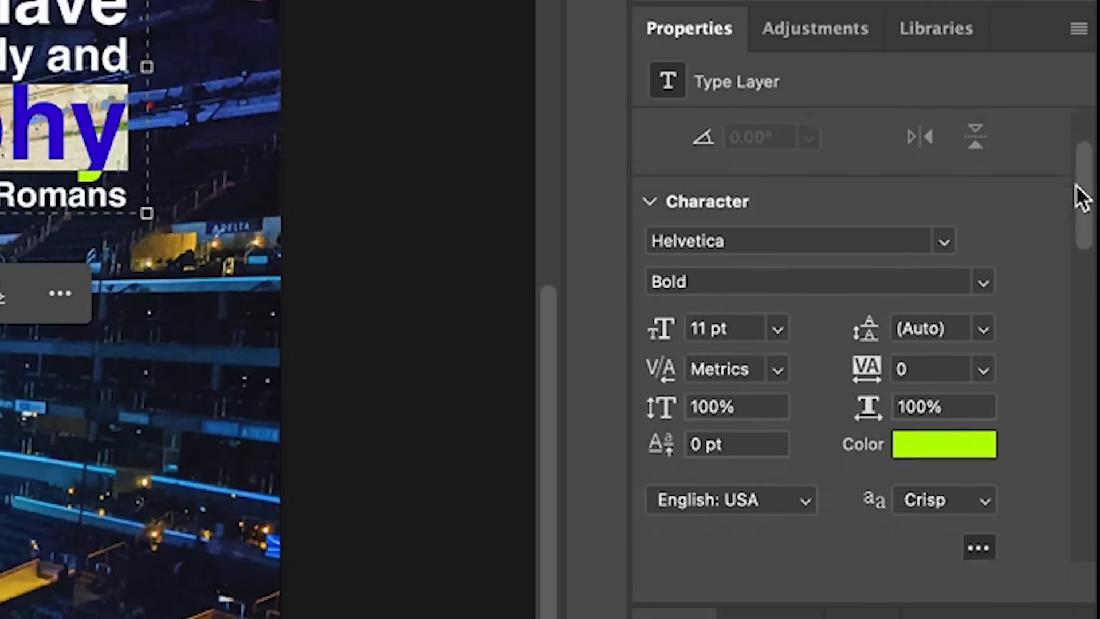
scroll(down, 3)
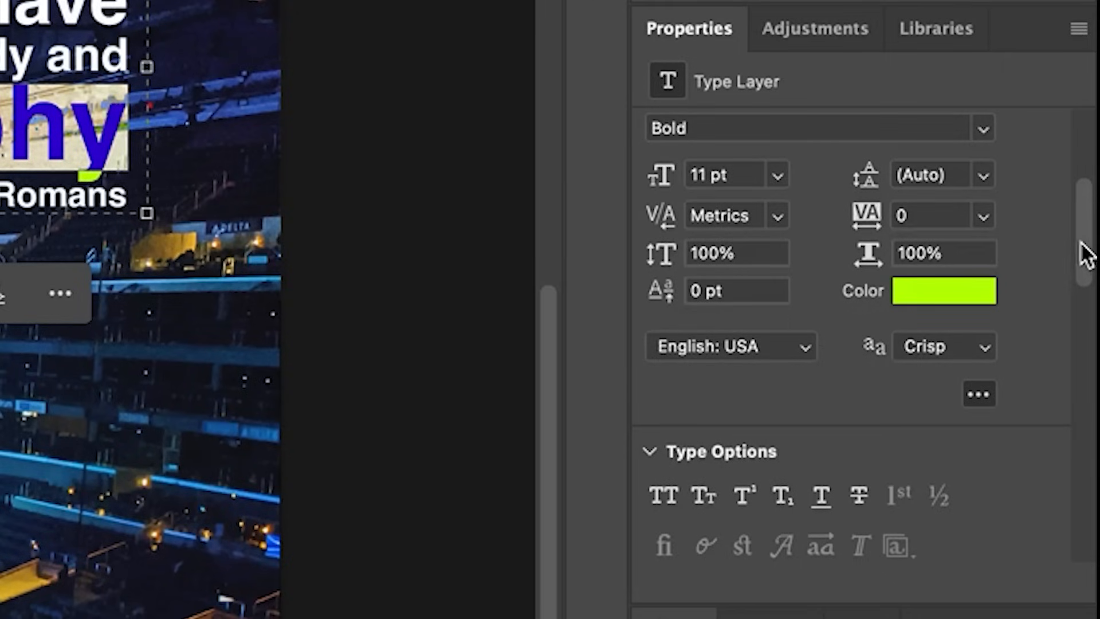
scroll(down, 3)
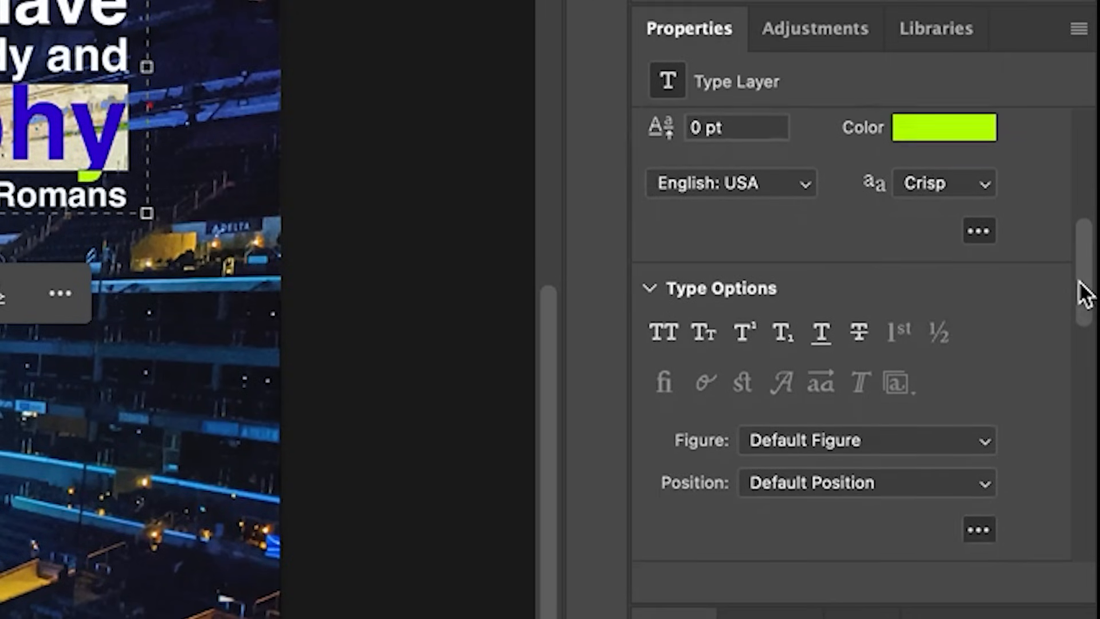
scroll(down, 3)
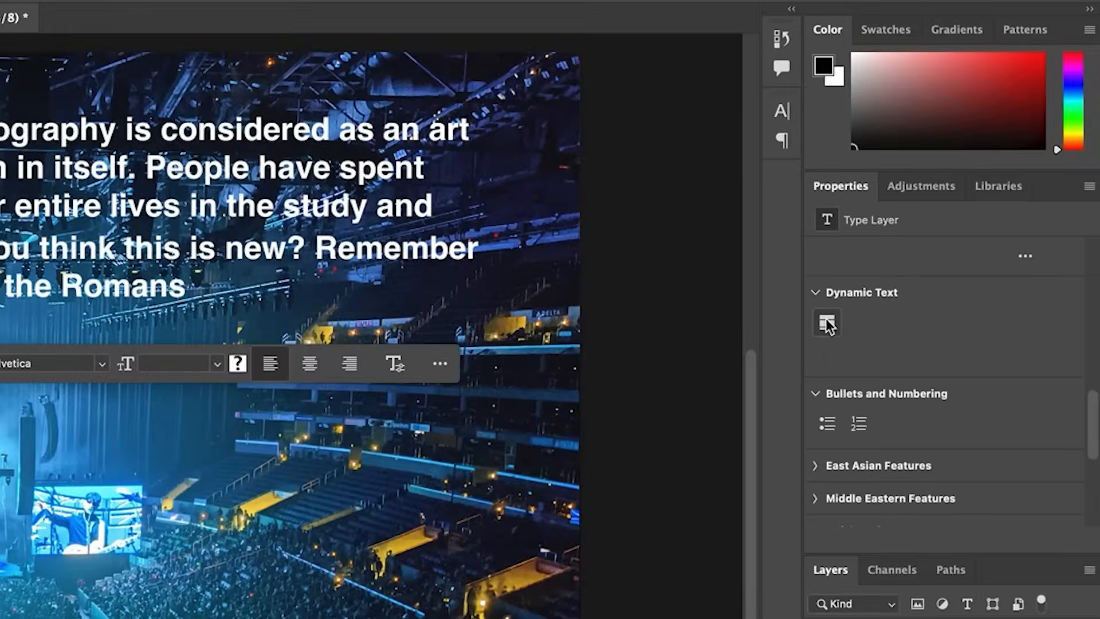
Re-enable Dynamic Text on the typography paragraph from the Properties panel.
click(826, 322)
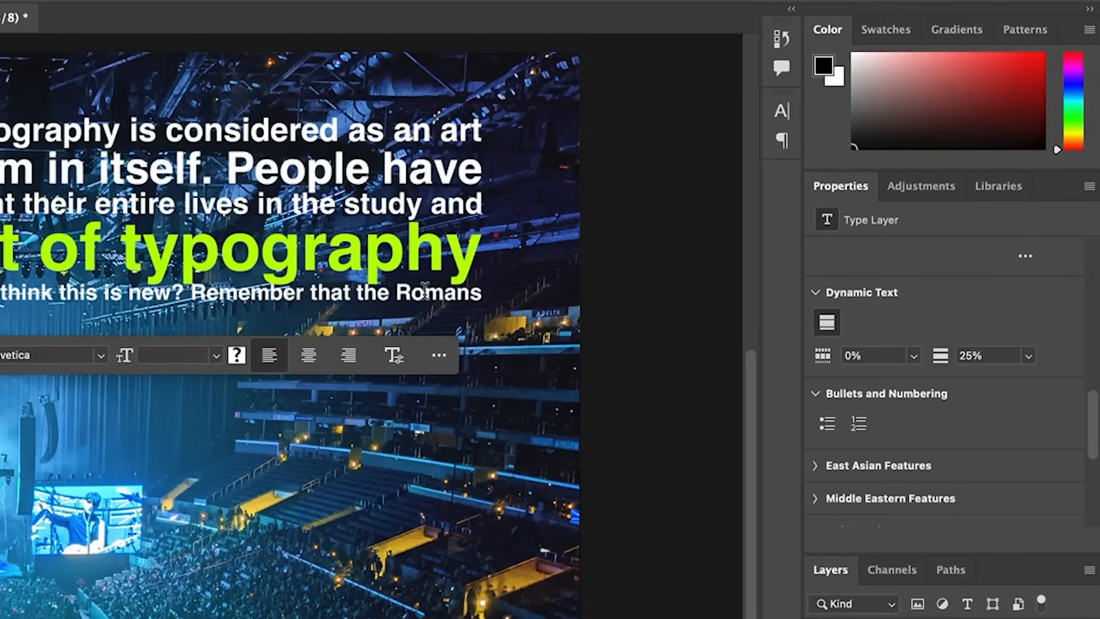
mouse_move(698, 294)
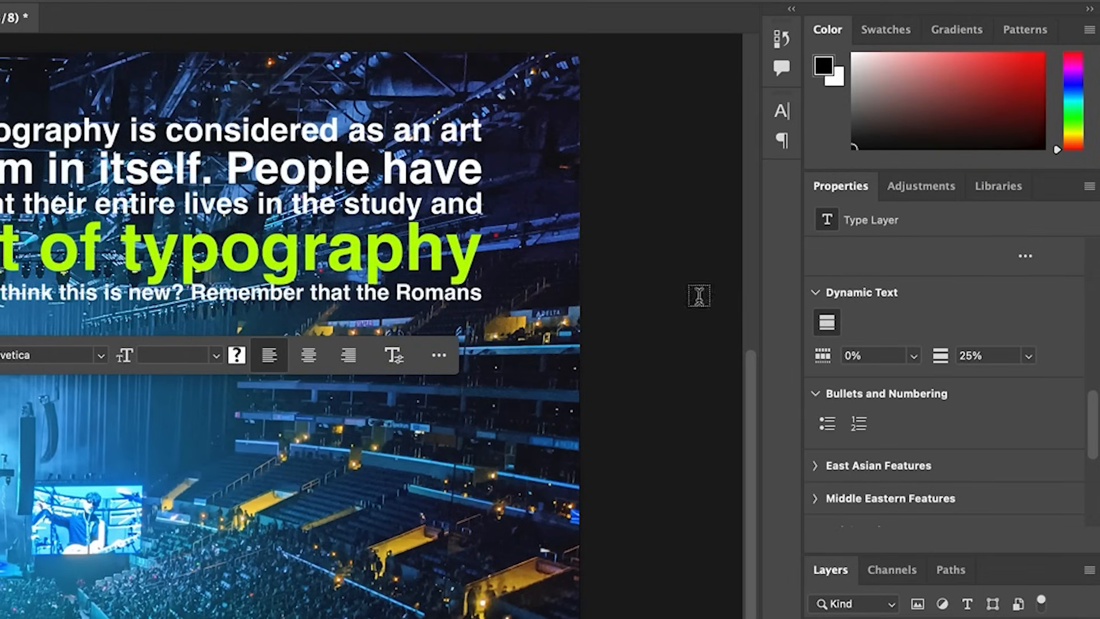
mouse_move(808, 347)
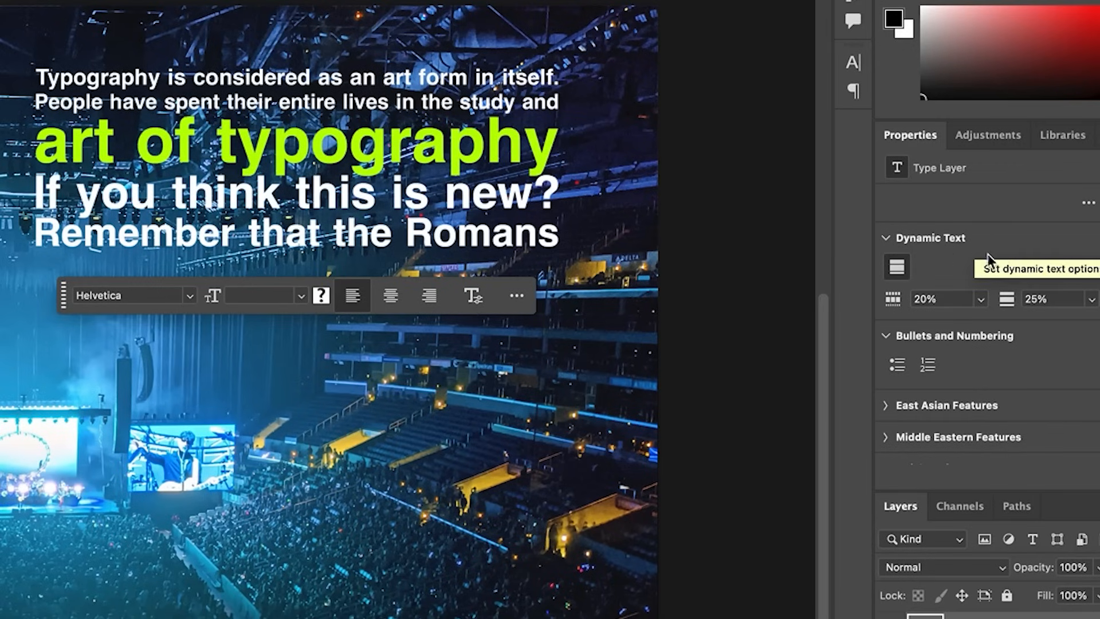
mouse_move(1006, 300)
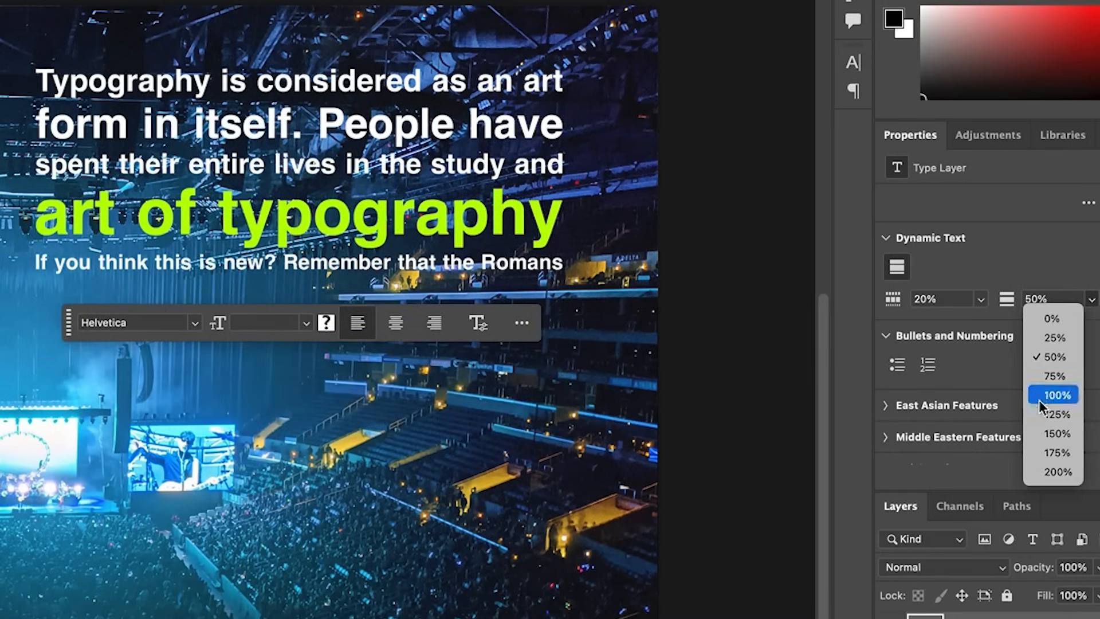
Set the second Dynamic Text percentage to 25%, restacking the paragraph into eight lines.
click(1055, 394)
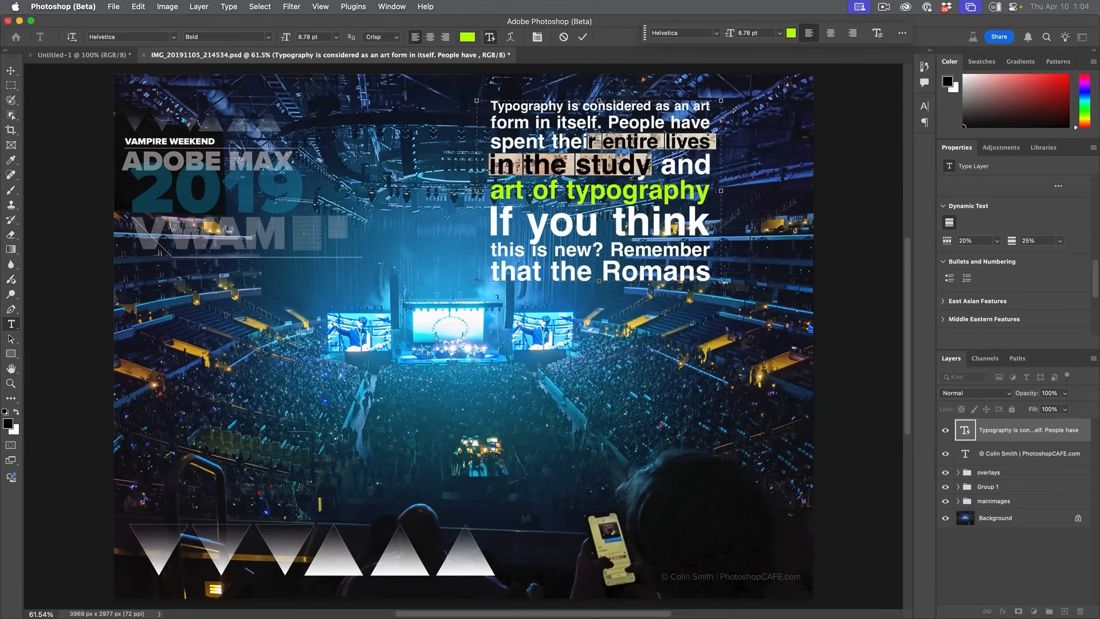
Move the paragraph to the lower right and start a new Helvetica Bold 48 pt text layer.
click(12, 70)
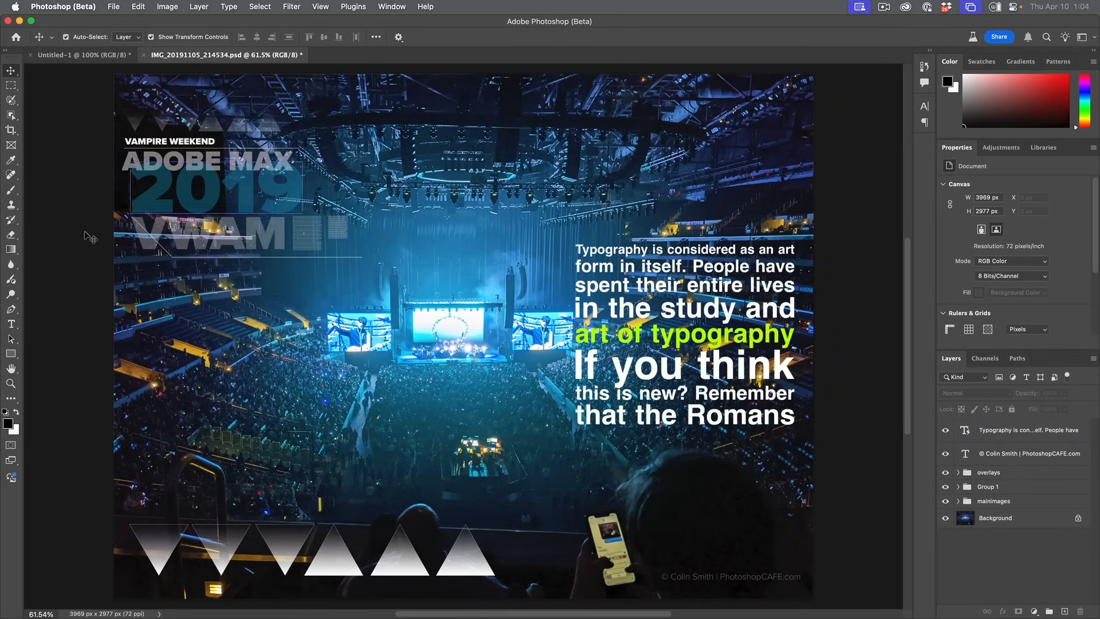
click(11, 323)
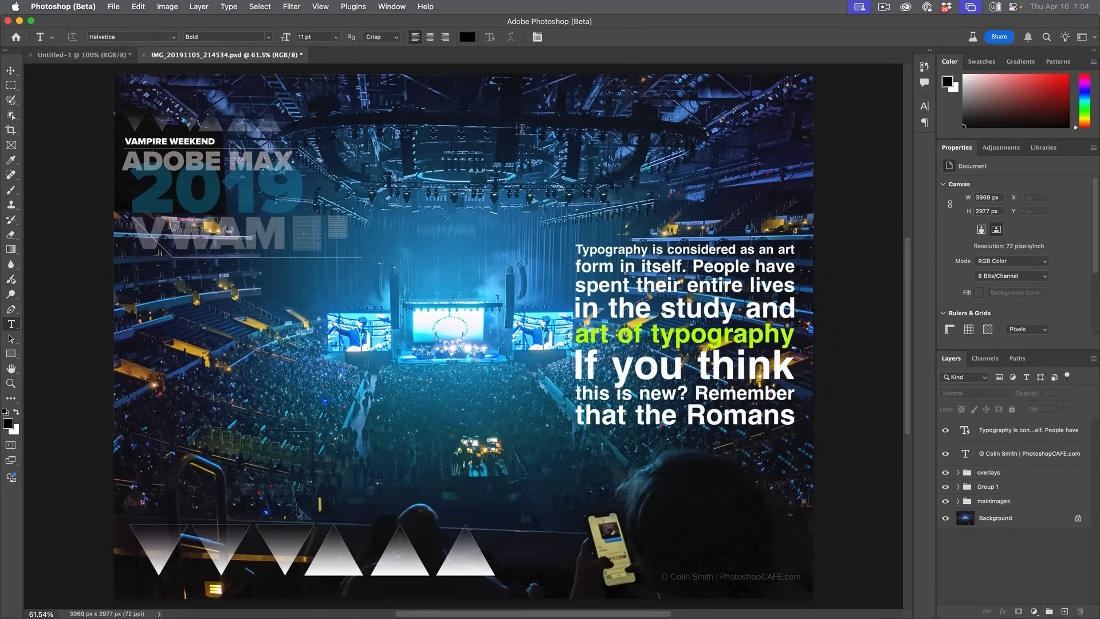
mouse_move(419, 125)
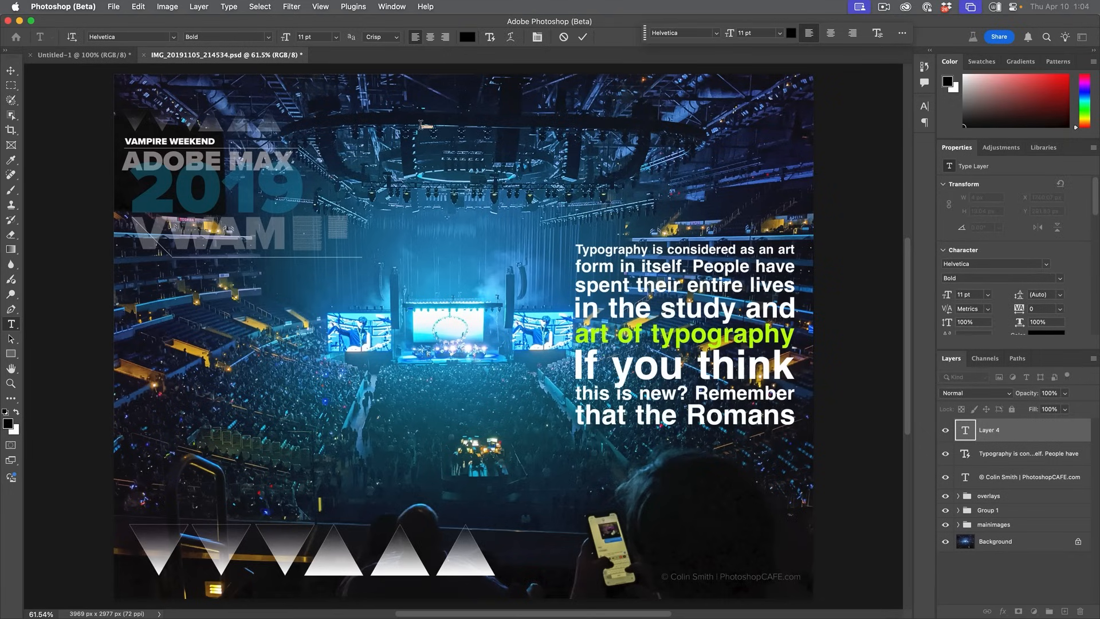
click(773, 33)
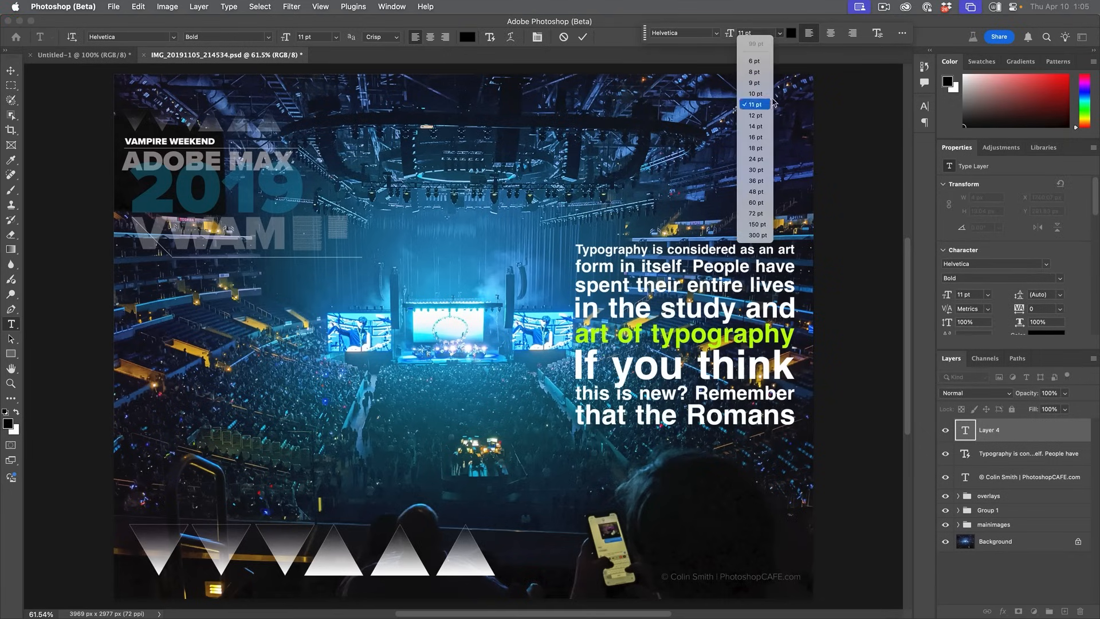
click(755, 191)
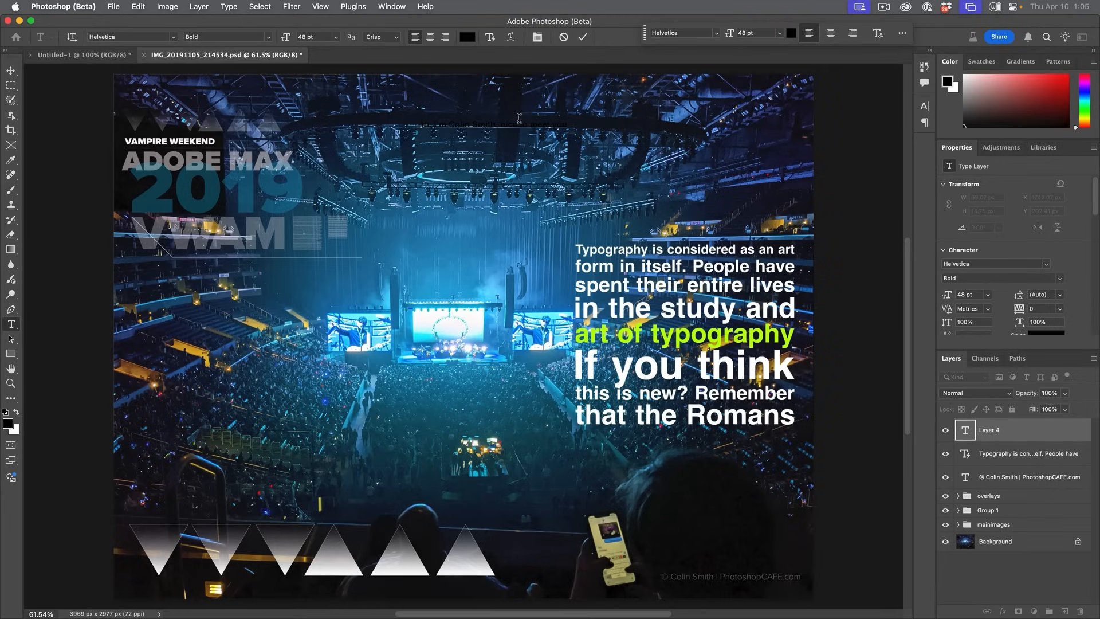
Set the new headline text colour to white.
click(466, 36)
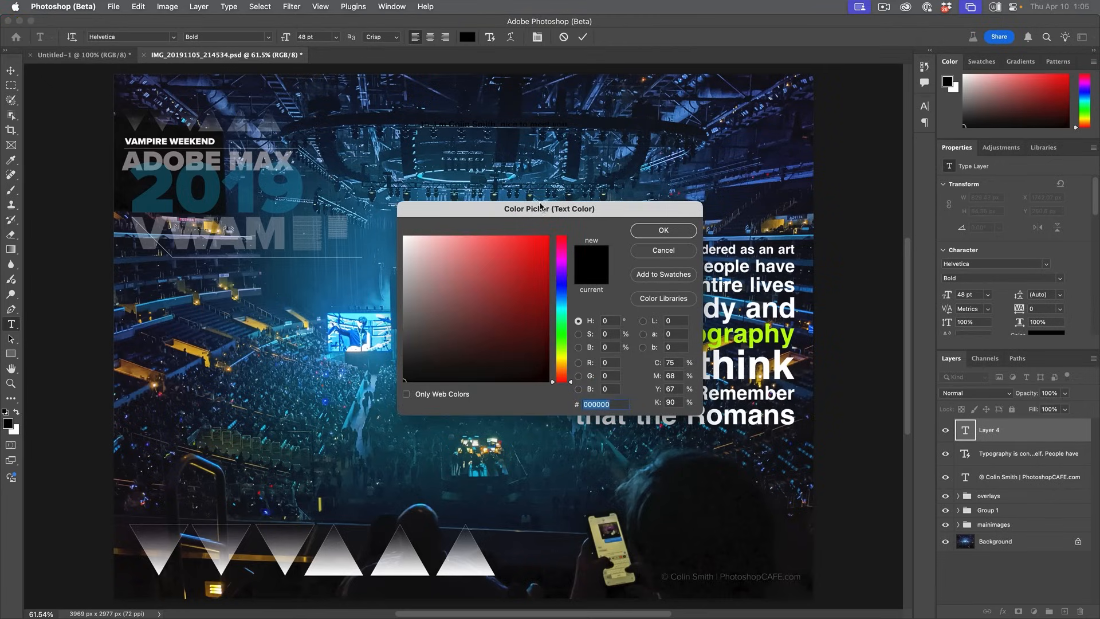
click(661, 231)
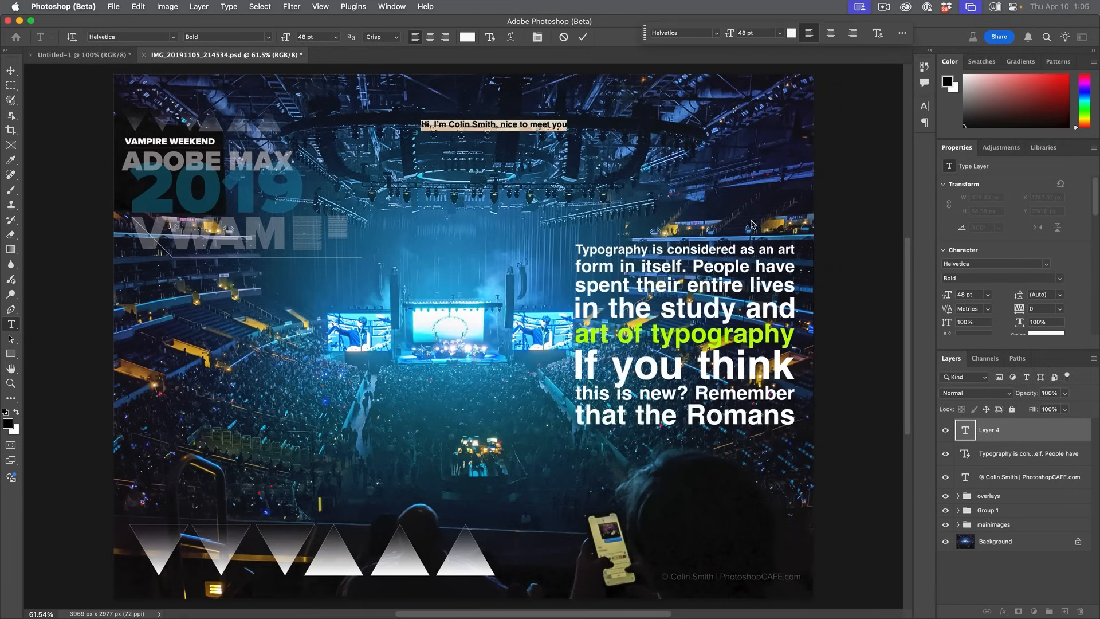
mouse_move(489, 46)
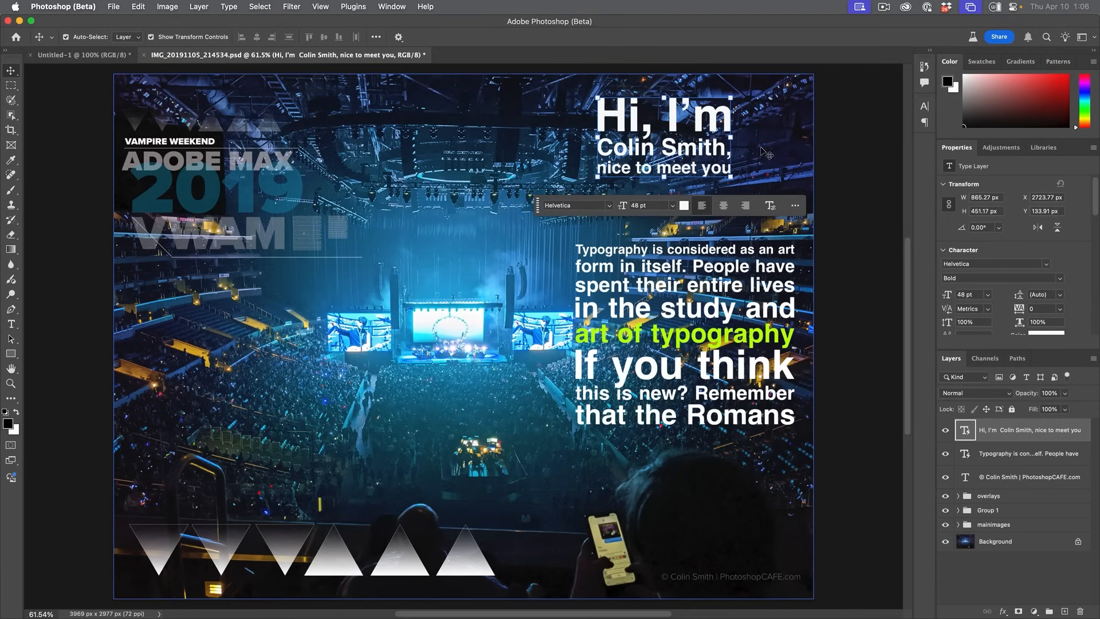
mouse_move(765, 159)
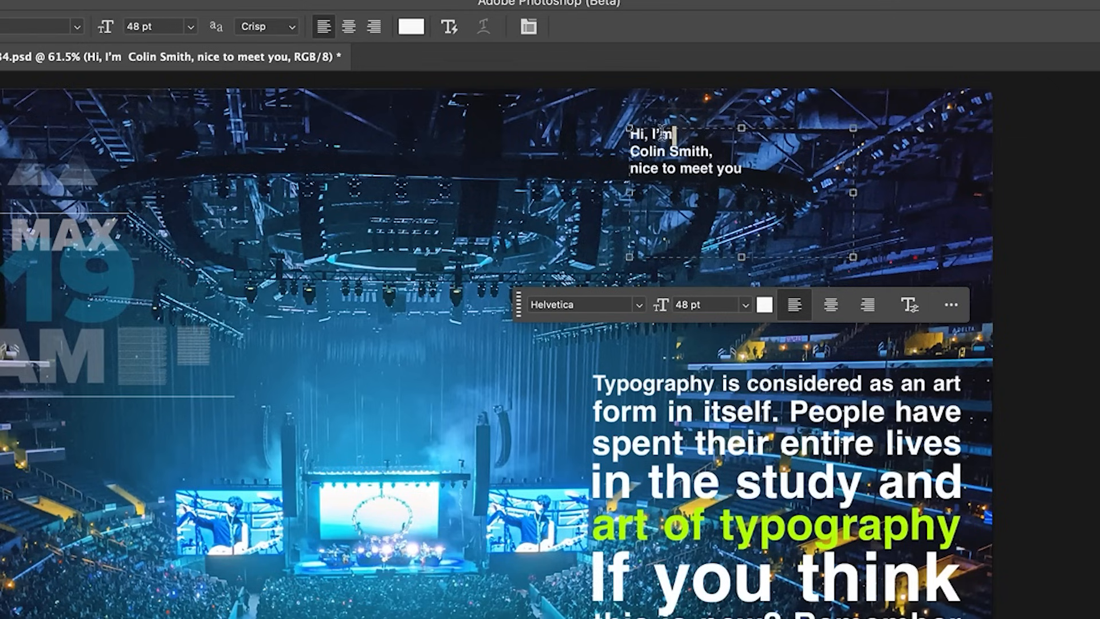
Enlarge the headline's first line, 'Hi, I'm', to 87 pt.
double_click(652, 134)
text(85)
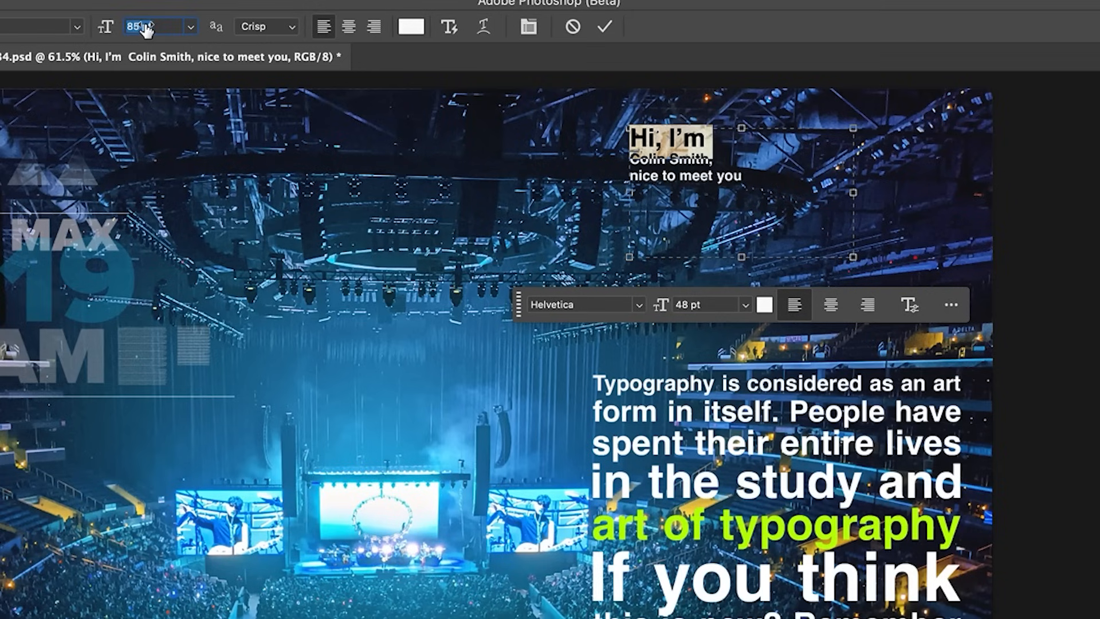
text(87)
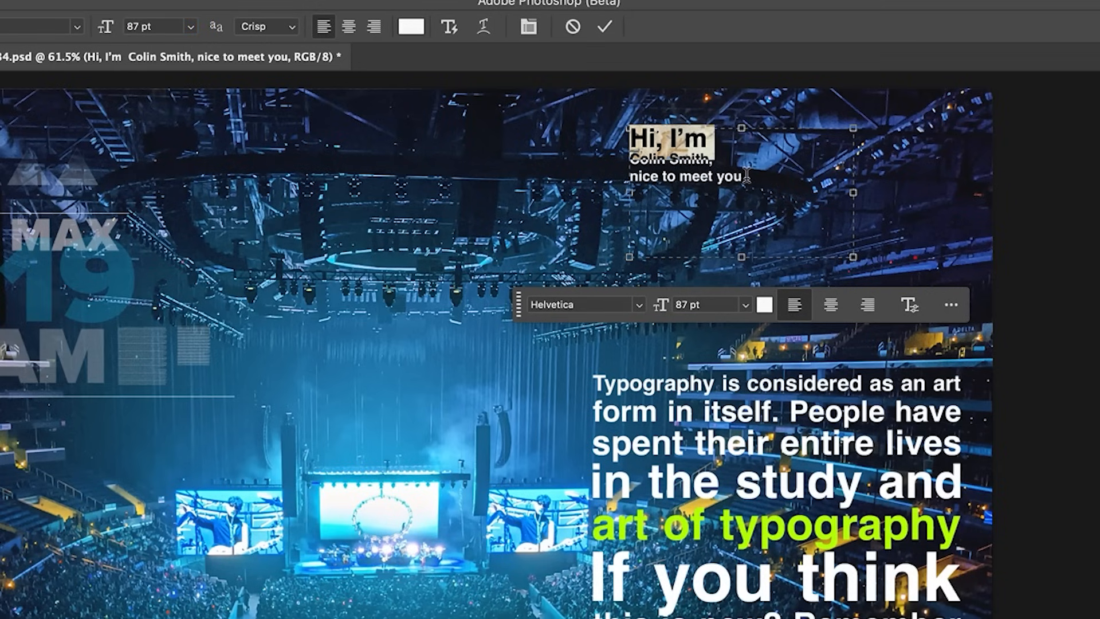